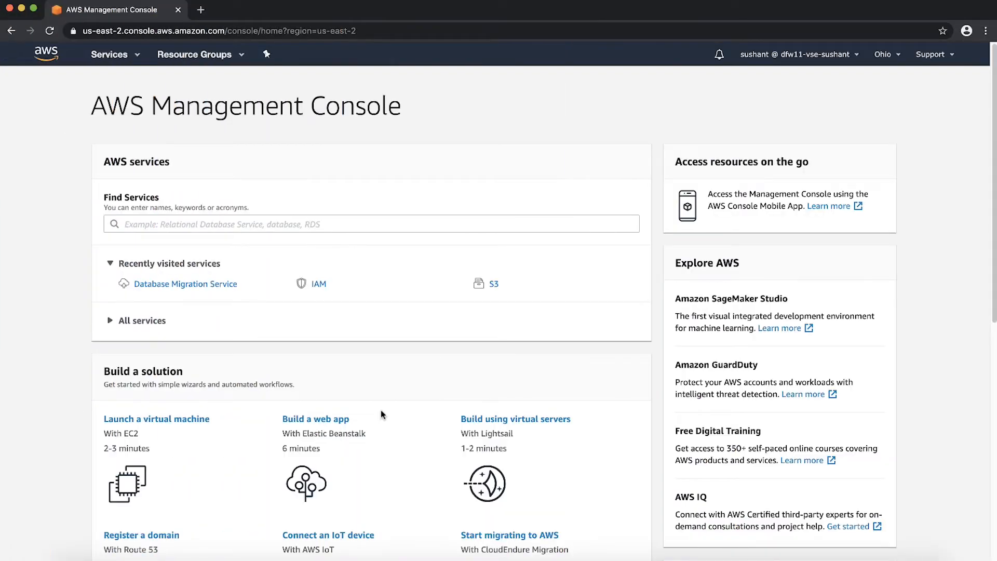
mouse_move(230, 239)
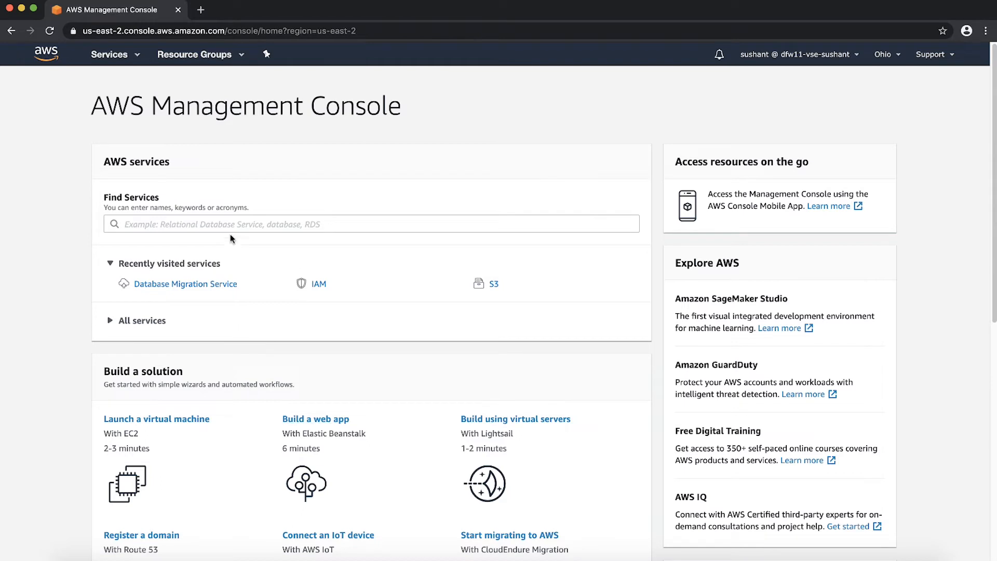
- Find 'dms' in the services search and go to Database Migration Service
text(dms)
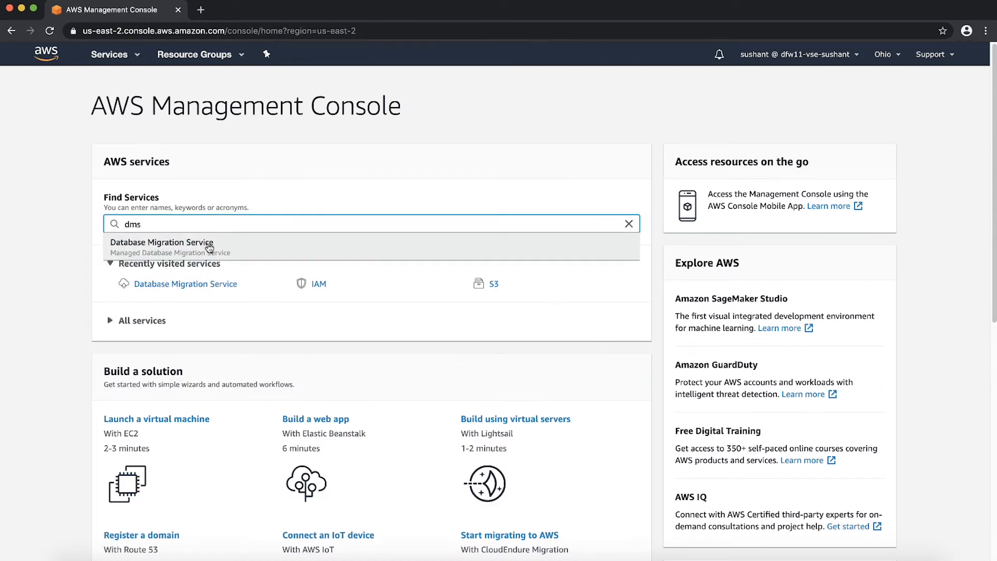
click(161, 242)
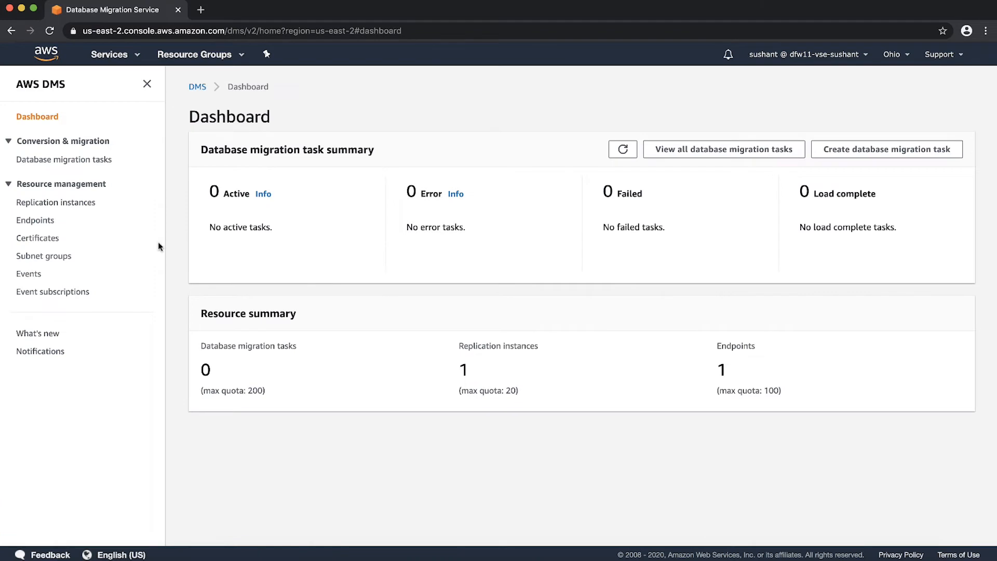
- Show the s3-target endpoint's details from the DMS Endpoints list
click(36, 221)
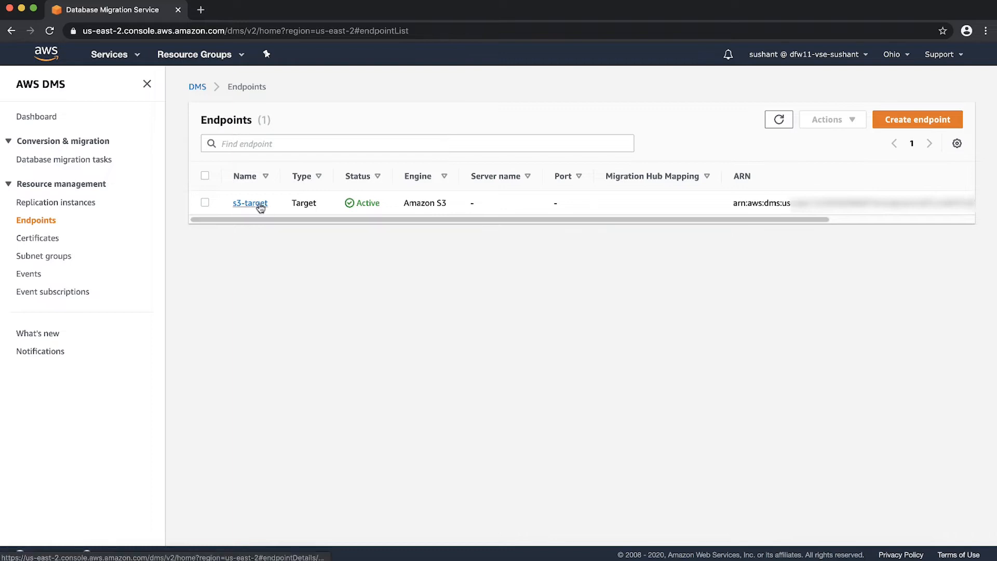
click(250, 204)
text(i)
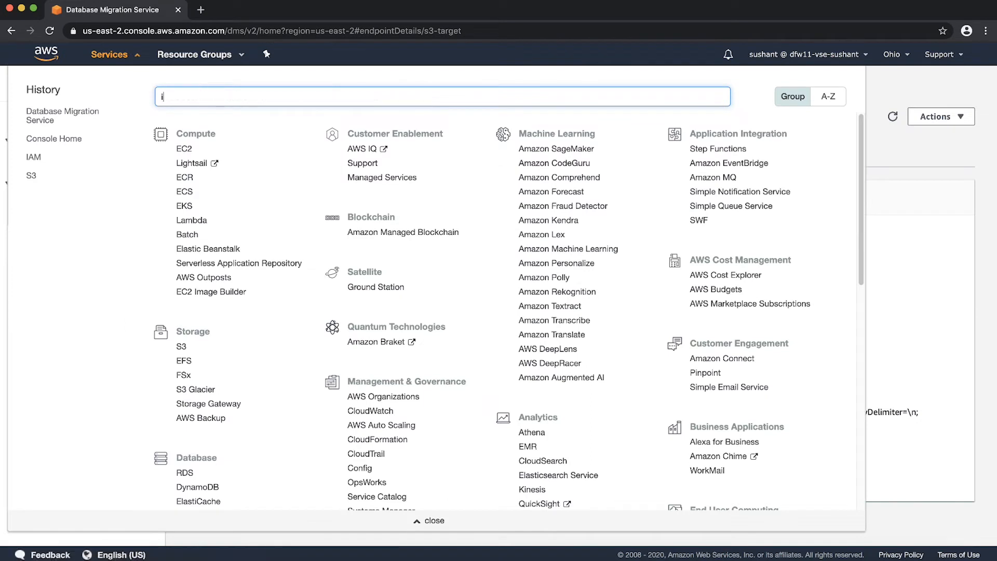
- Switch to IAM via the services search and list its roles
text(am)
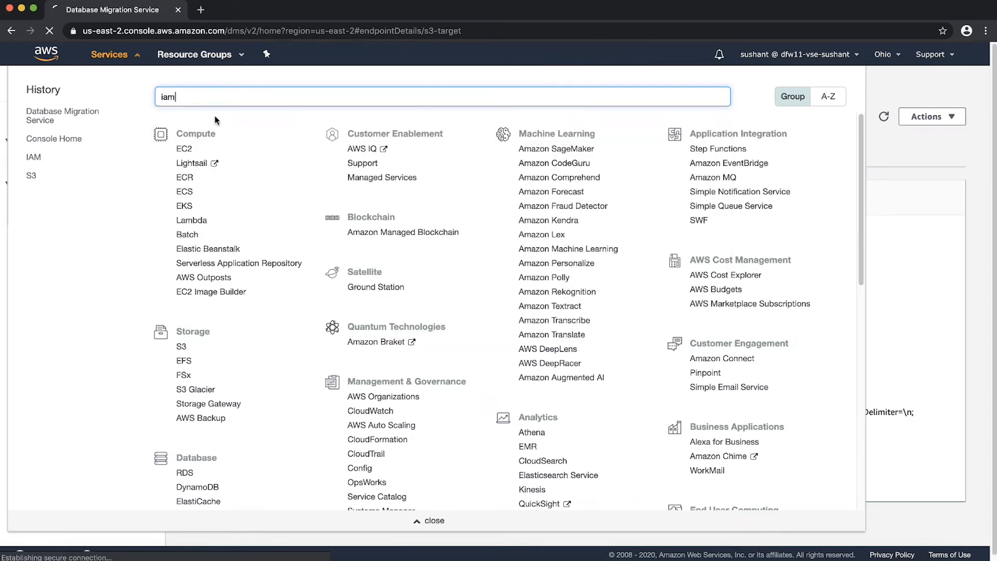
click(33, 157)
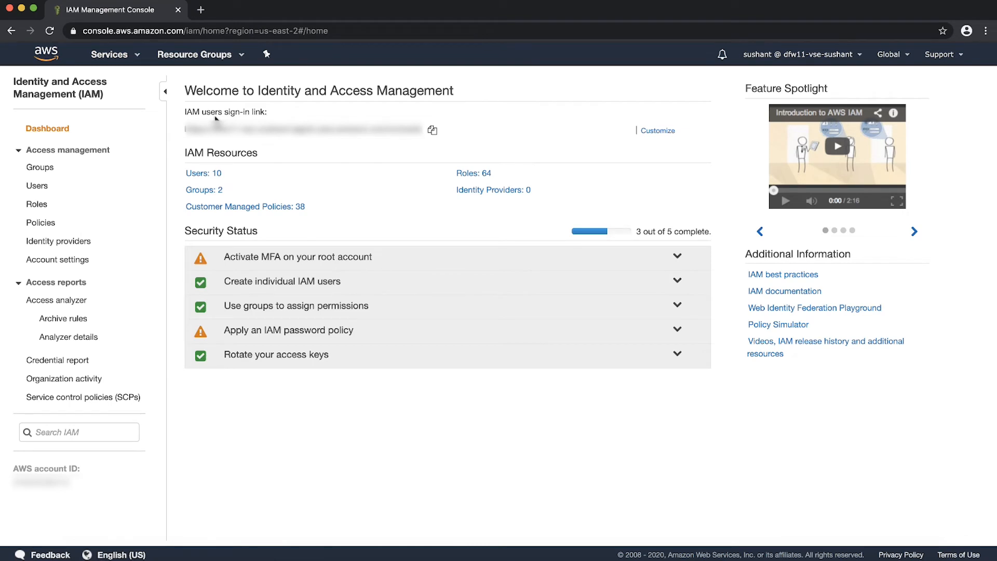
mouse_move(58, 206)
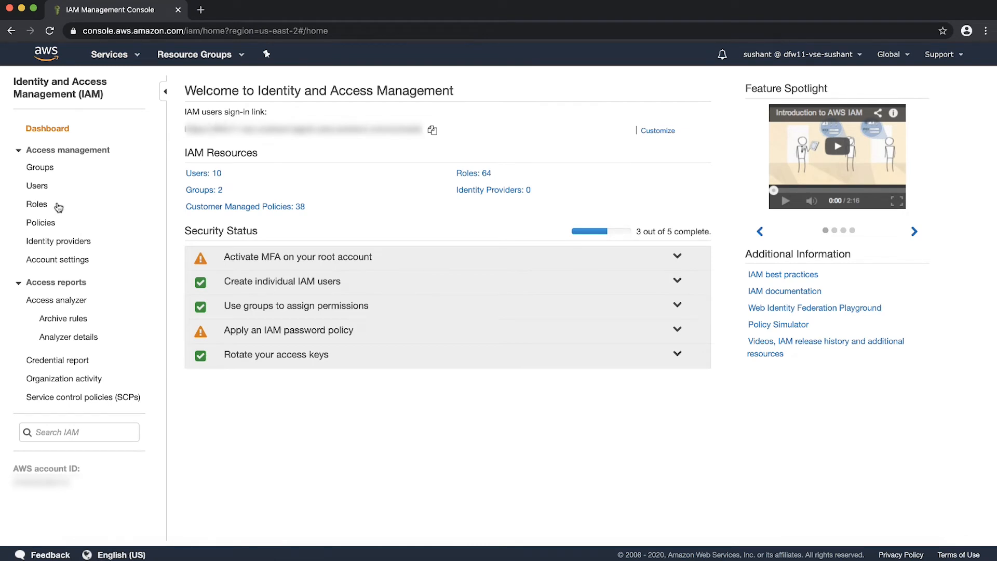
click(37, 205)
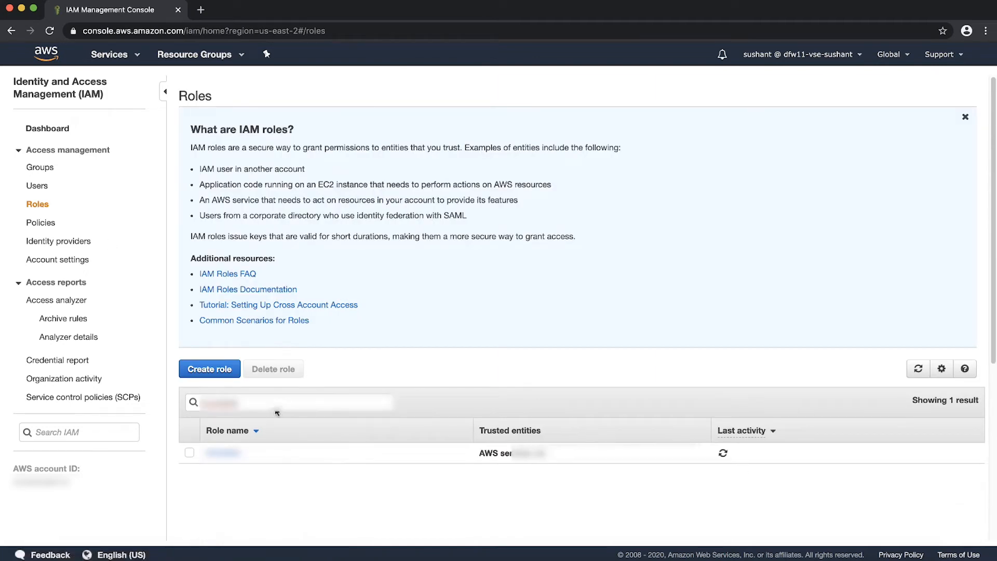
- View the dms-s3-target role's trust relationships, which name only rds.amazonaws.com
click(222, 453)
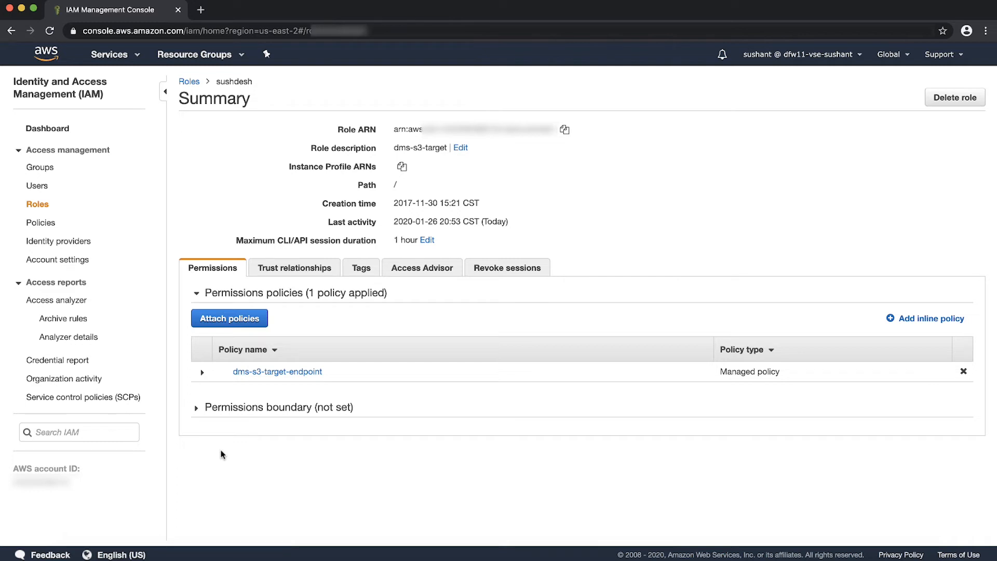
click(276, 372)
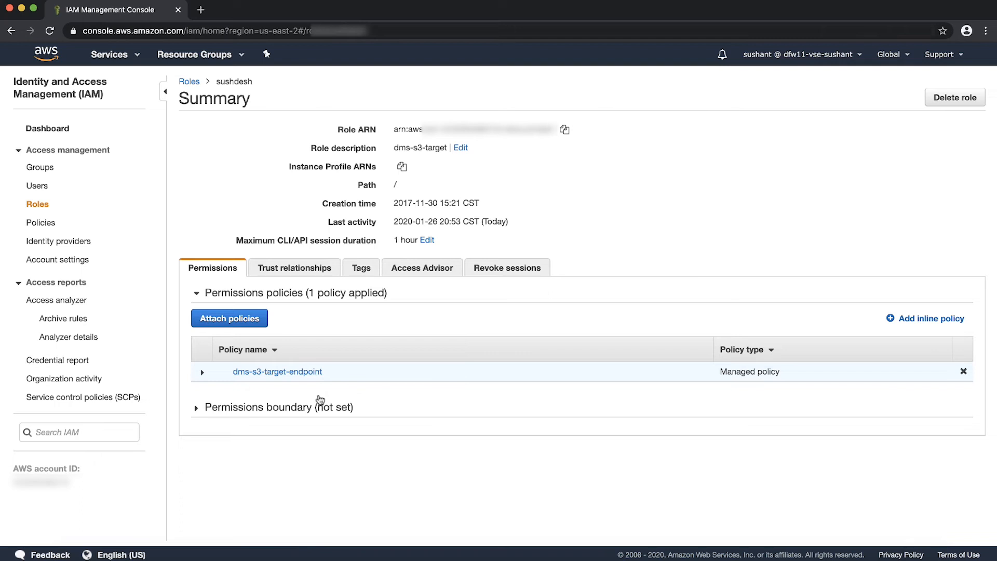
mouse_move(344, 348)
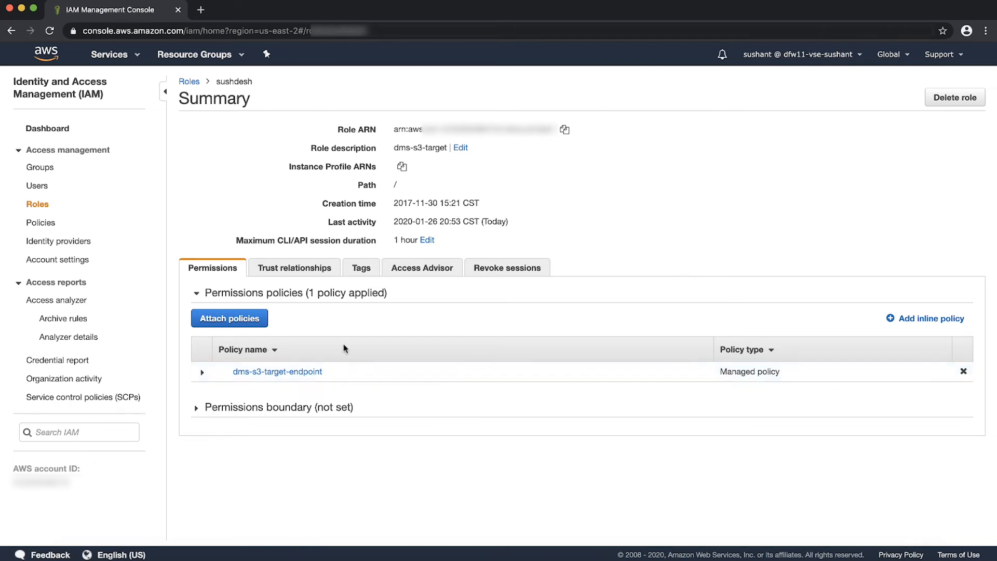
click(293, 267)
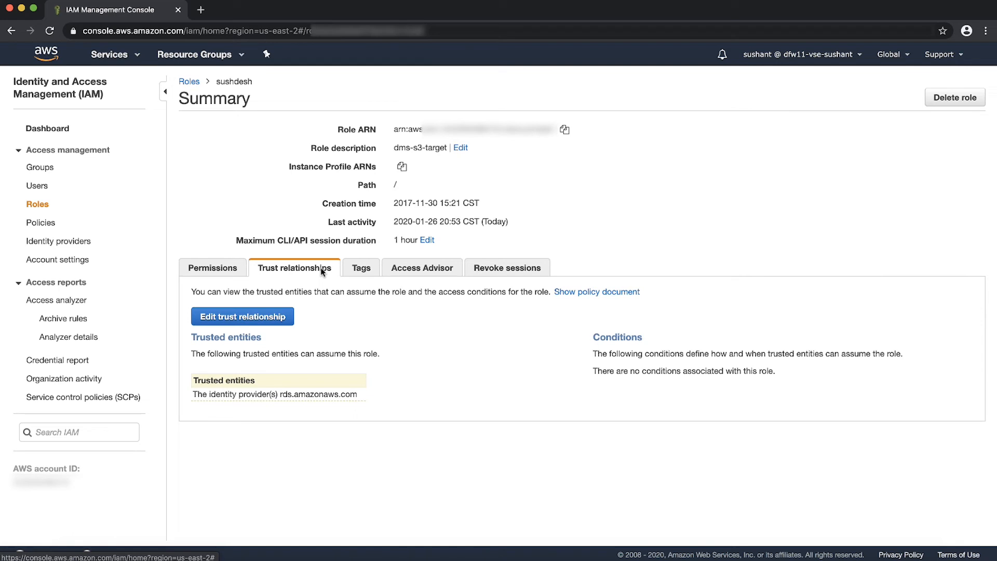
- Edit the trust policy's Principal Service to dms.amazonaws.com and update it
click(242, 315)
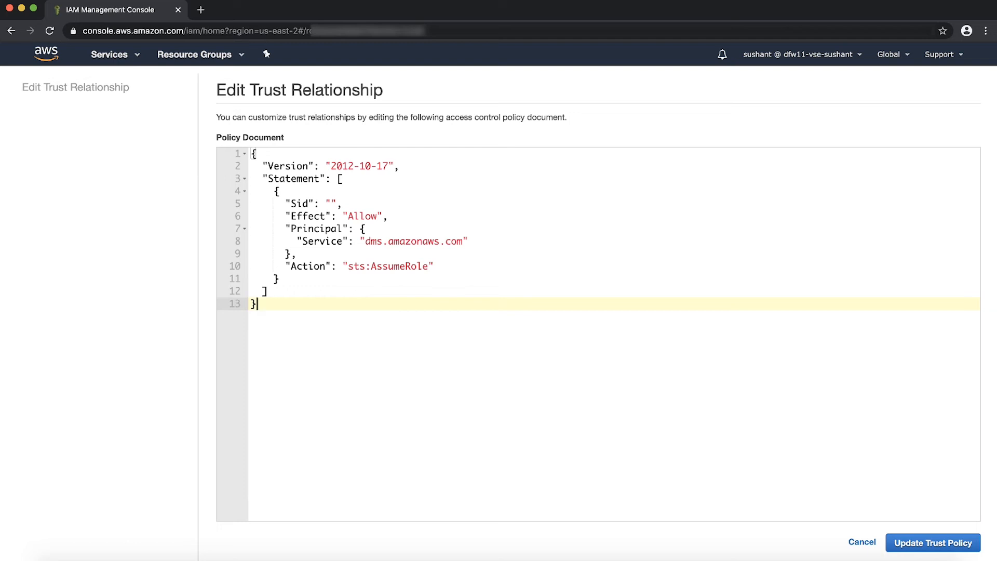
mouse_move(932, 542)
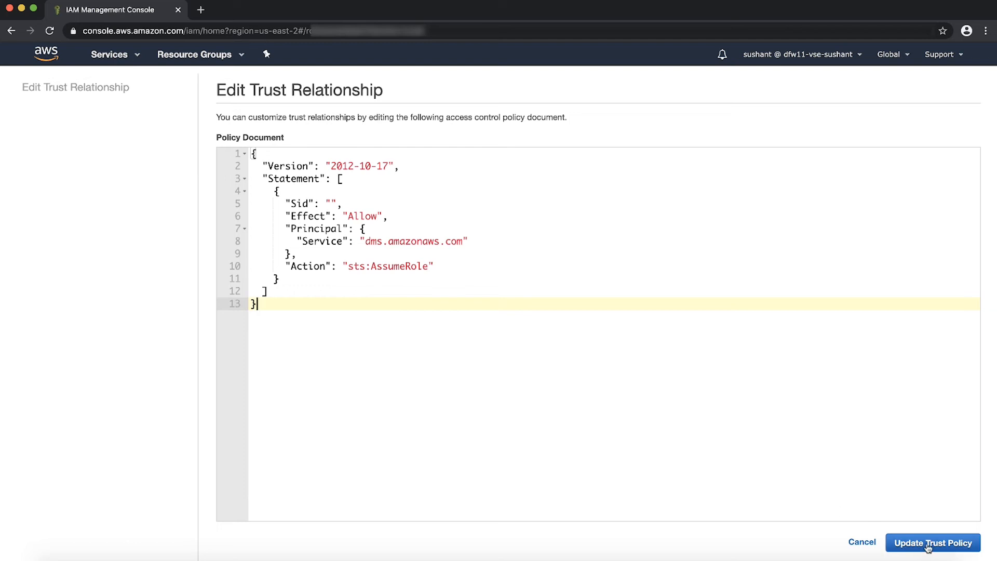
click(933, 542)
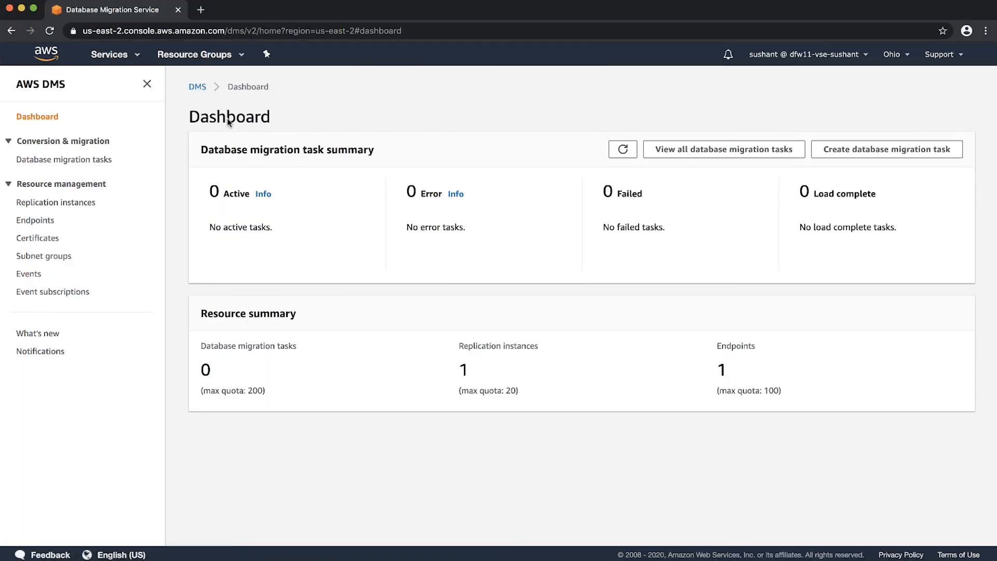
mouse_move(35, 220)
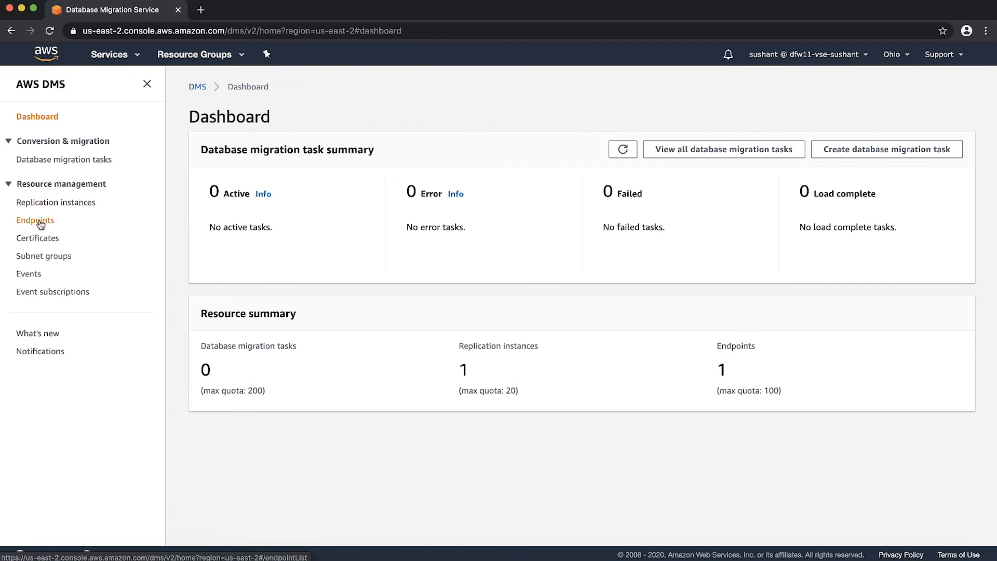
- Show the s3-target endpoint's Connections results with the failed AccessDenied test
click(36, 220)
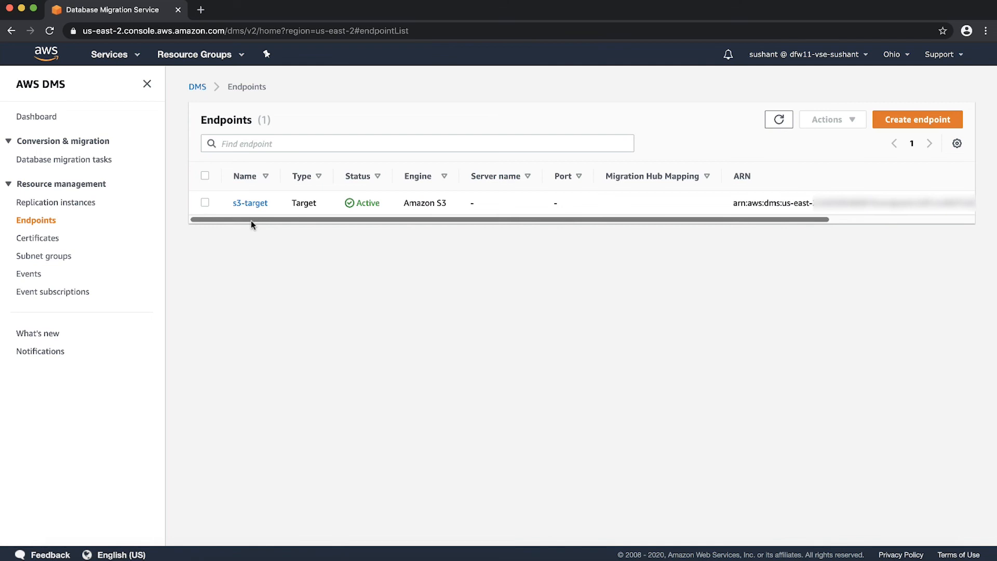
click(249, 202)
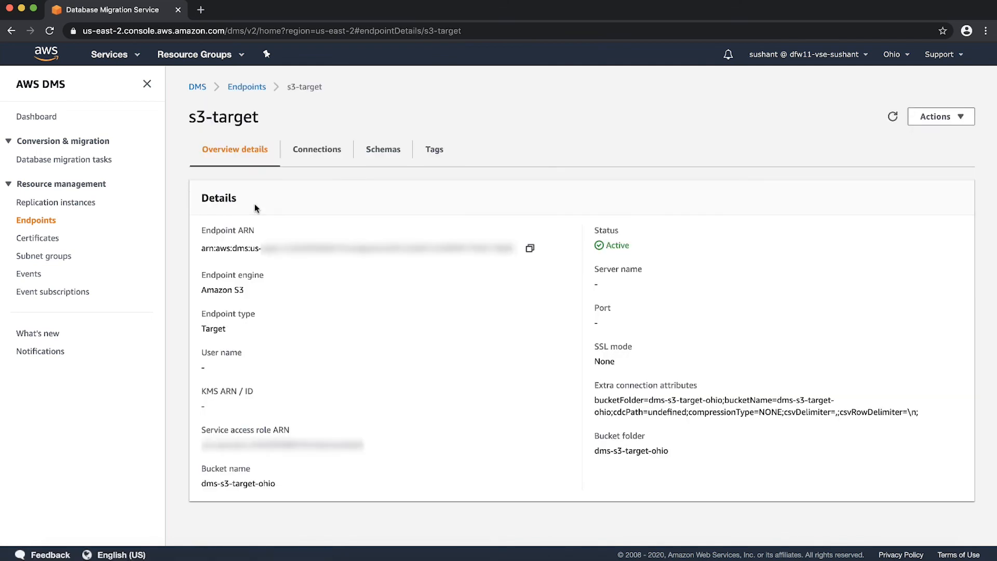
click(316, 149)
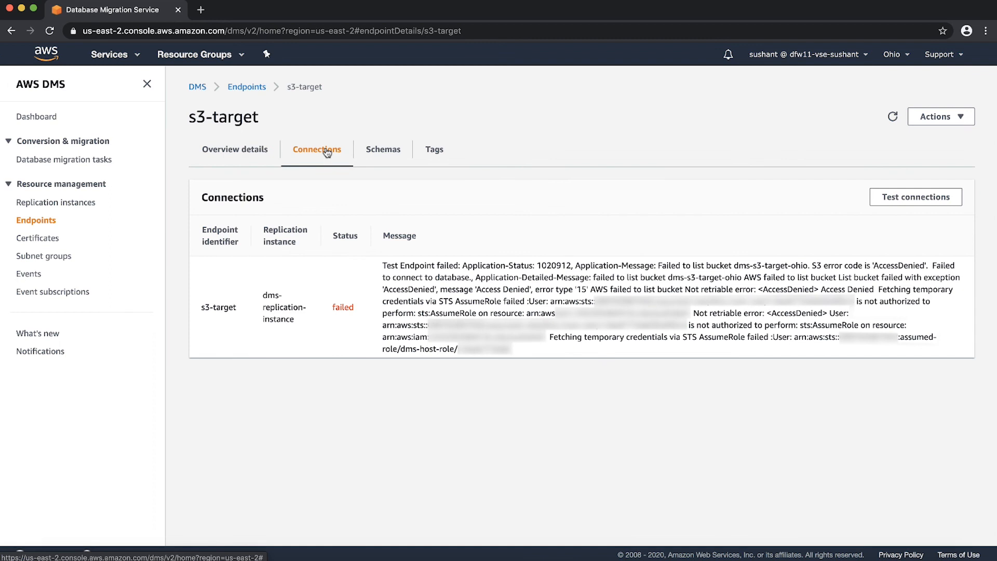
mouse_move(916, 196)
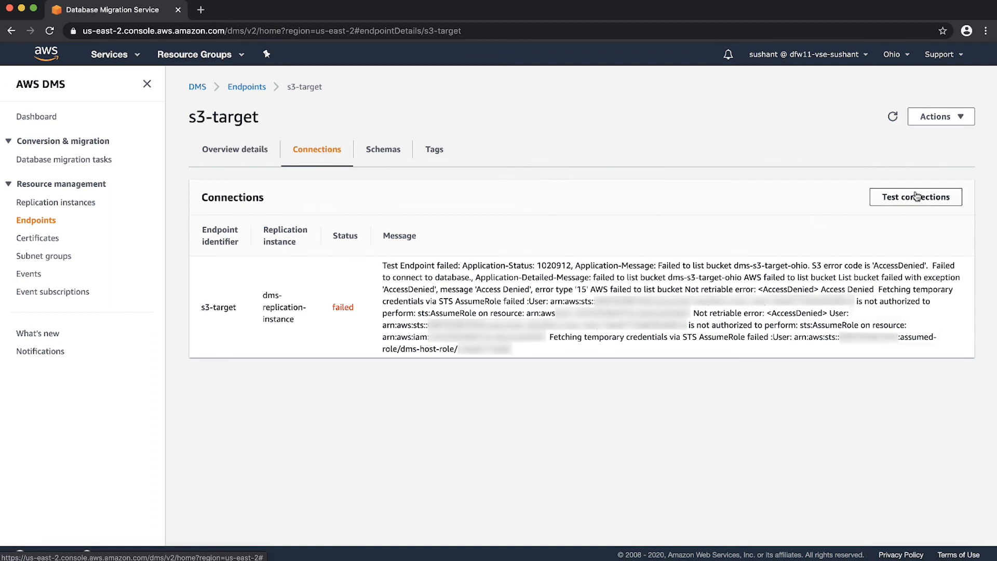
- Run a new connection test against dms-replication-instance until it reports successful
click(914, 196)
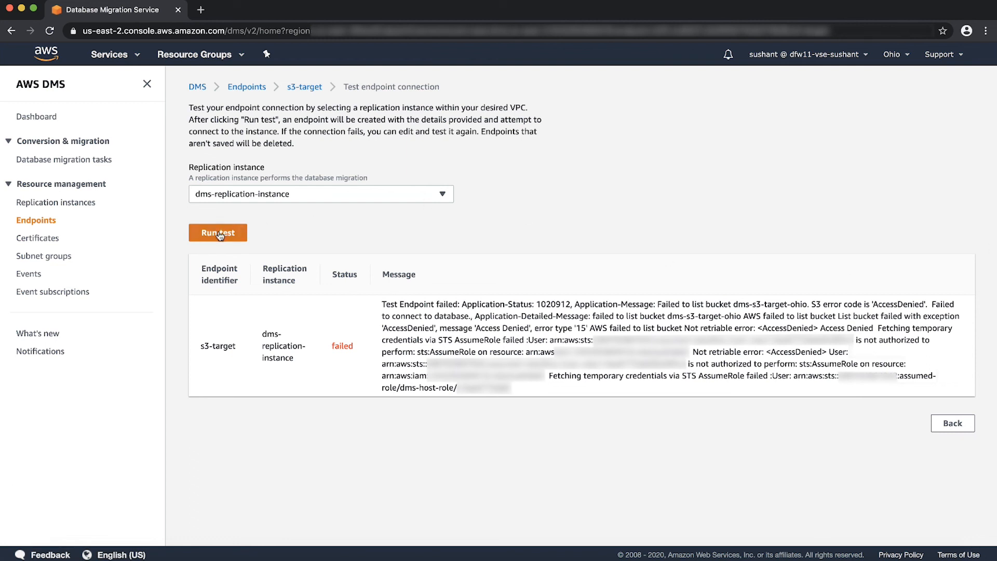
click(217, 233)
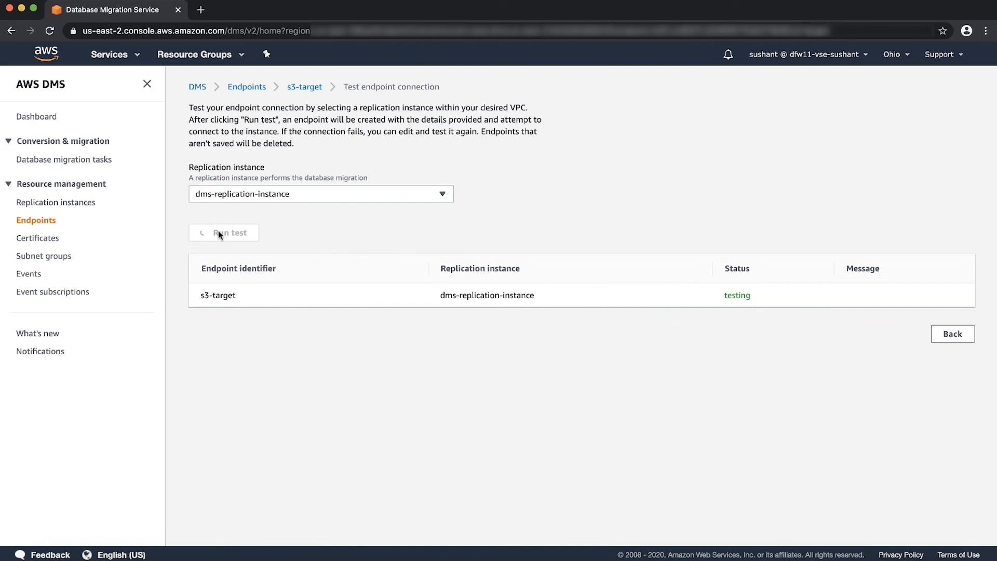
click(223, 231)
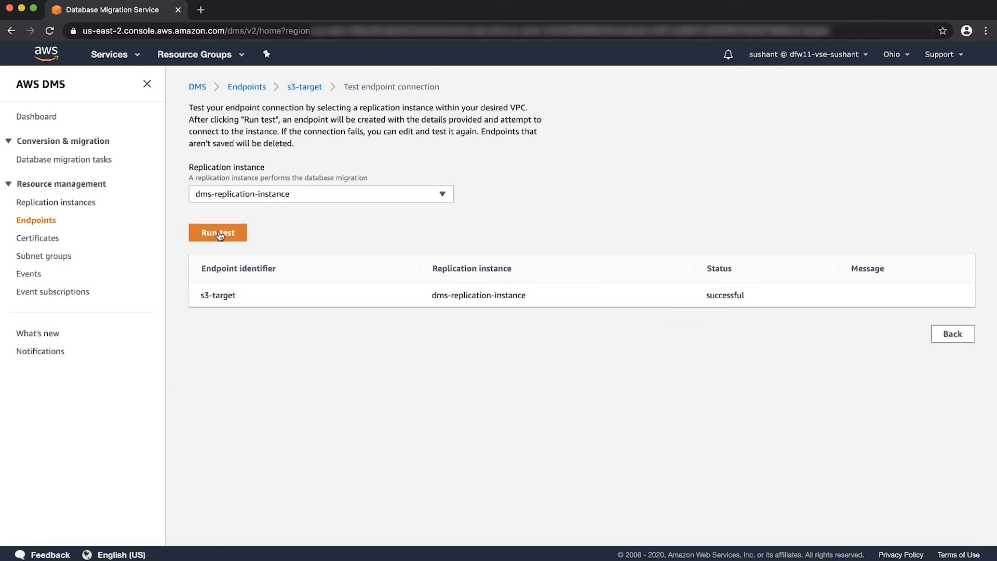